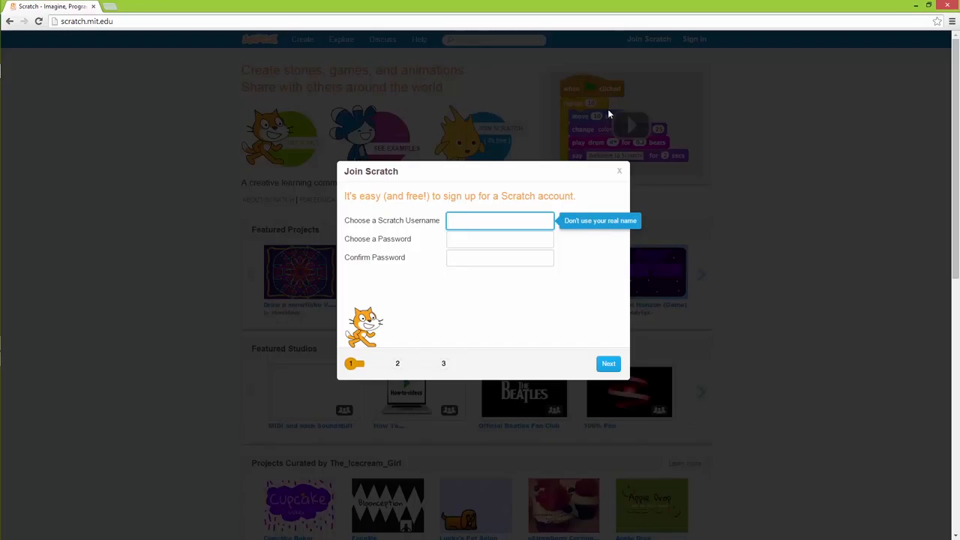
- Enter username MyScratchAccount, find it already exists, and revise it to MyScratchAccount2
type("MyScratc")
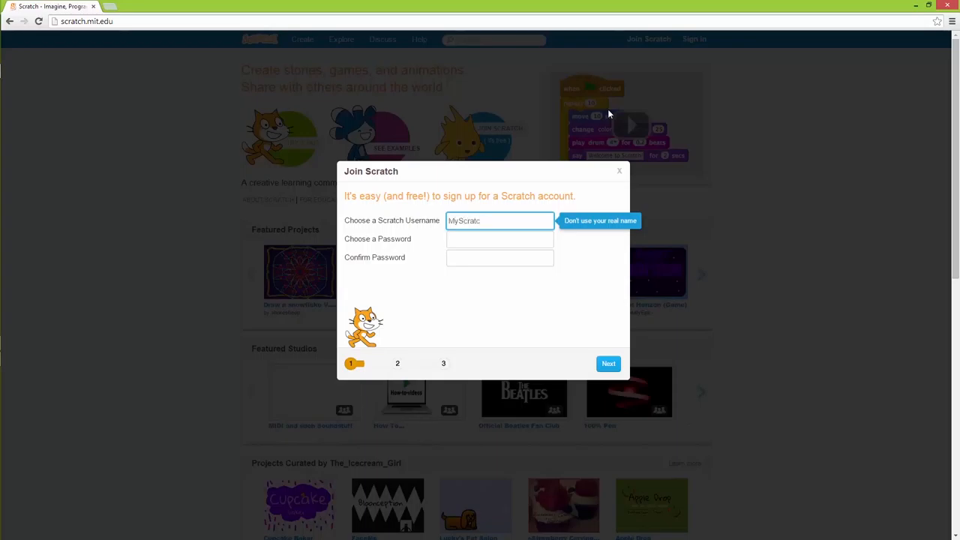
type("hAccount")
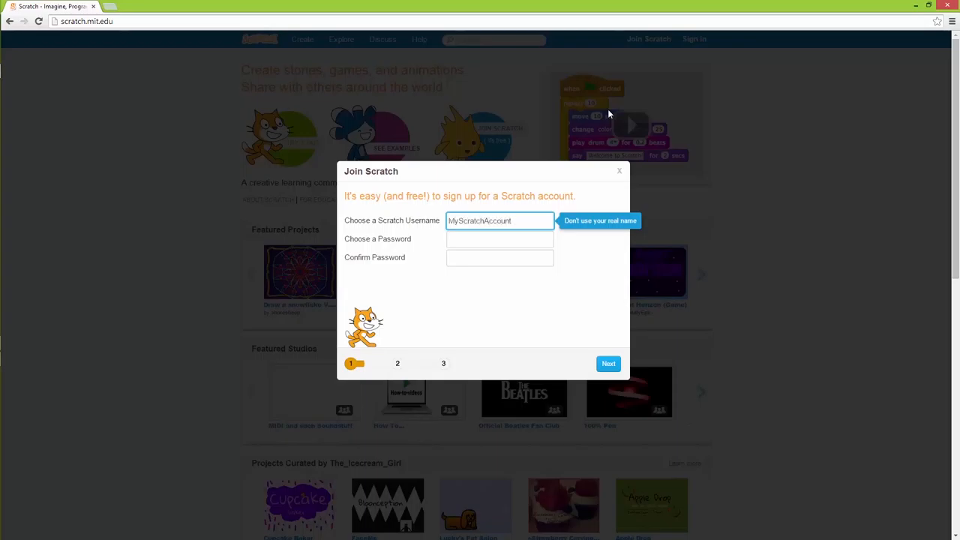
left_click(500, 238)
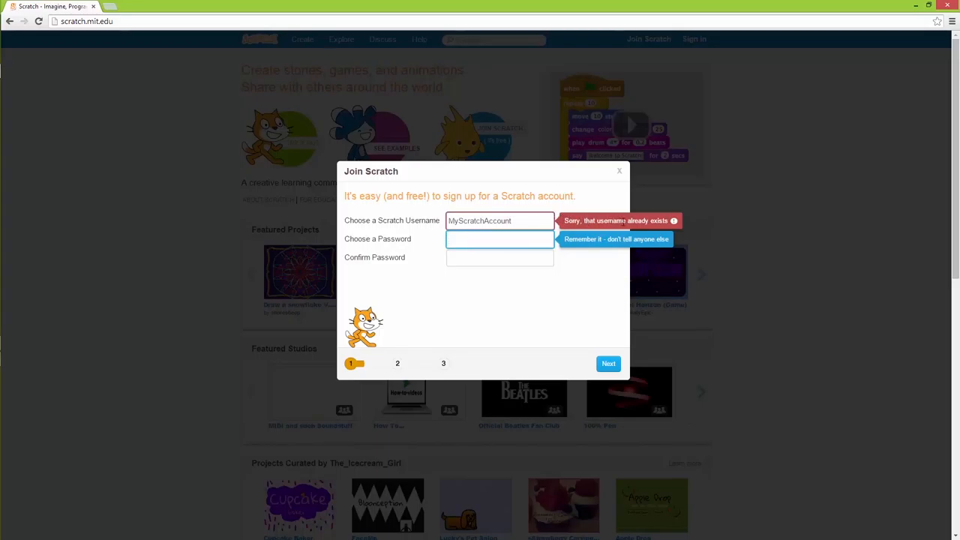
left_click(501, 221)
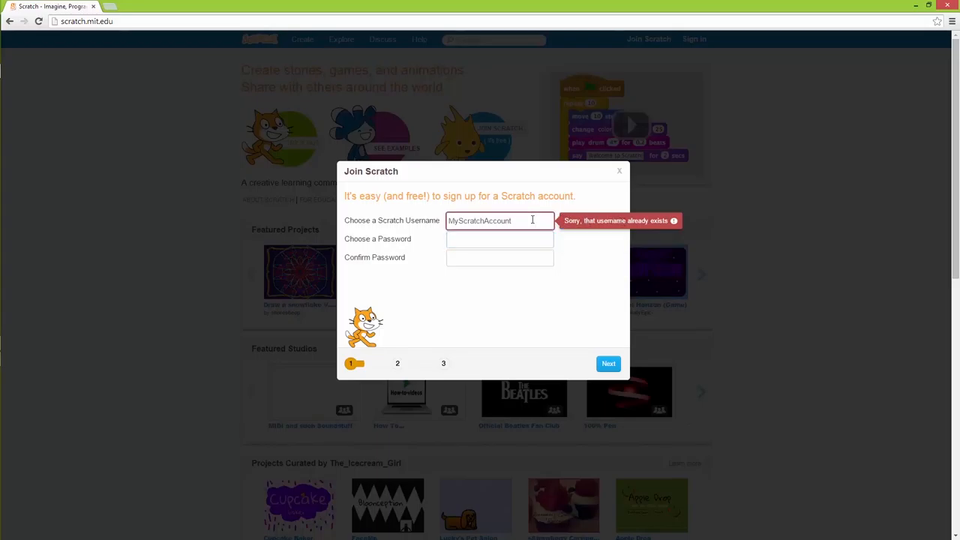
type("2")
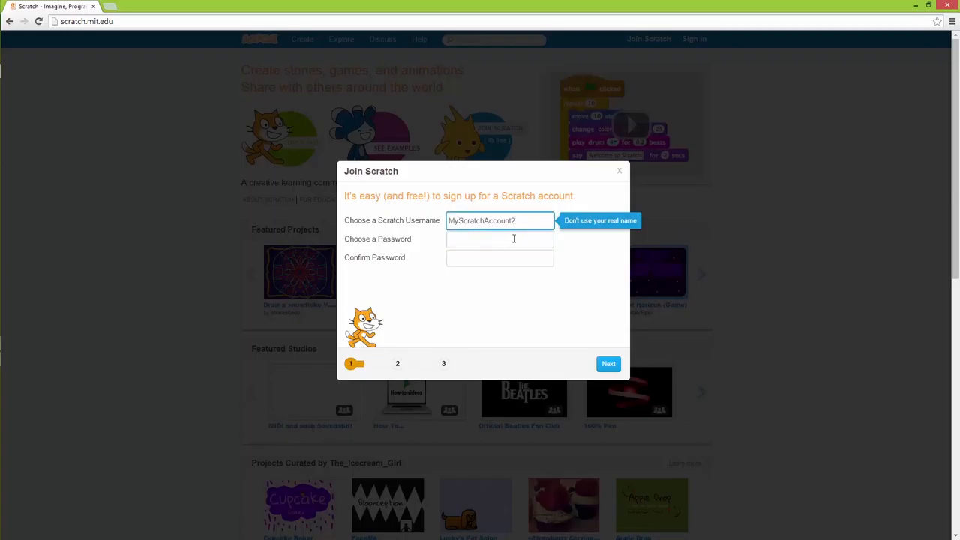
- Enter and confirm the account password, then advance to the personal details step
left_click(499, 239)
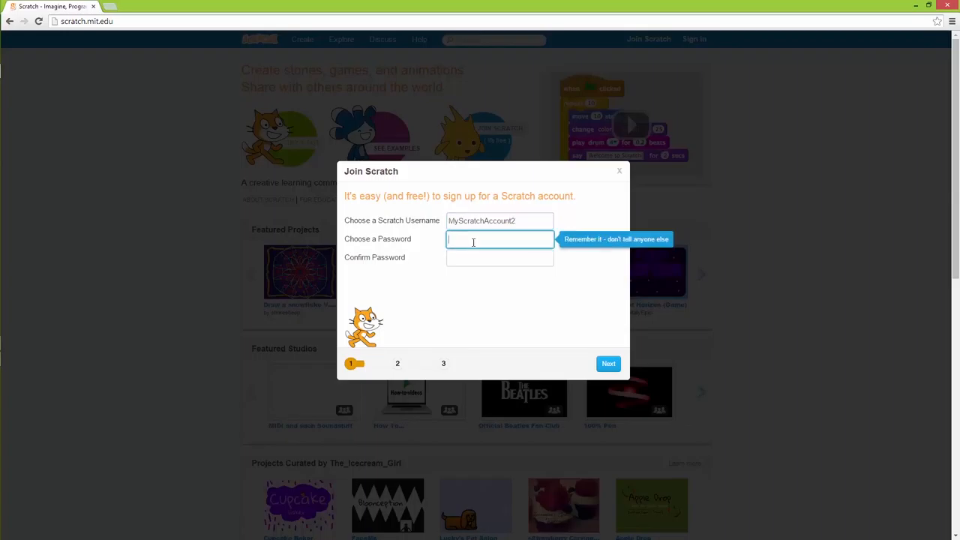
type("•")
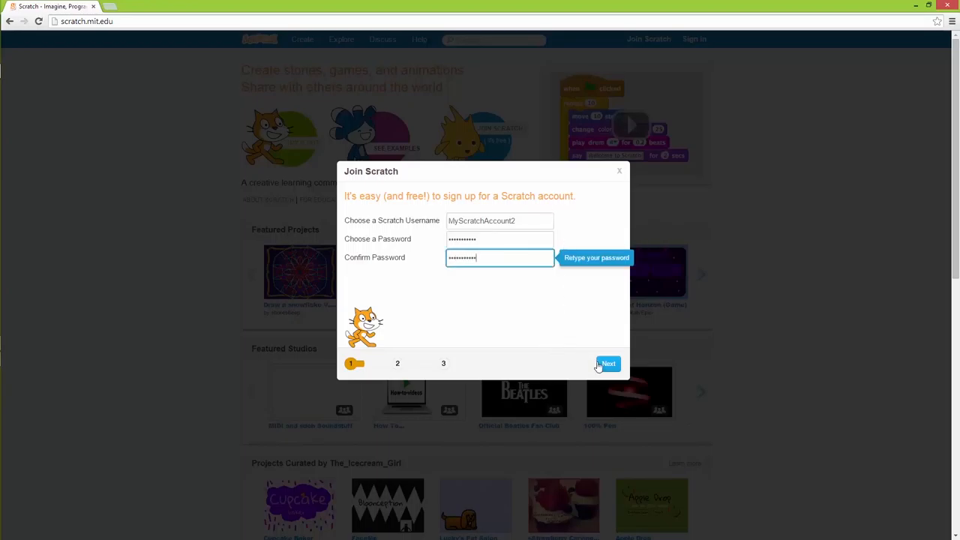
left_click(608, 365)
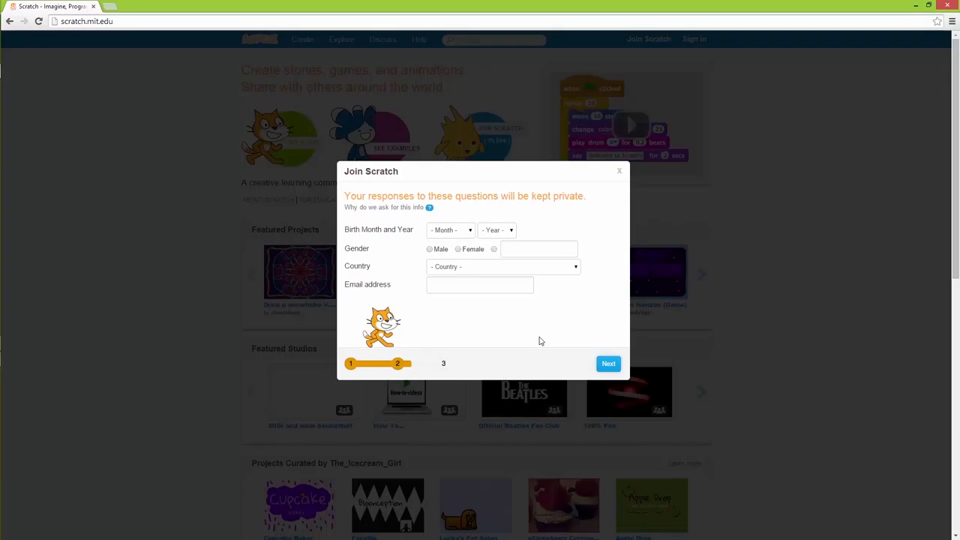
- Set birth date January 2014, gender Female and country United States
left_click(450, 229)
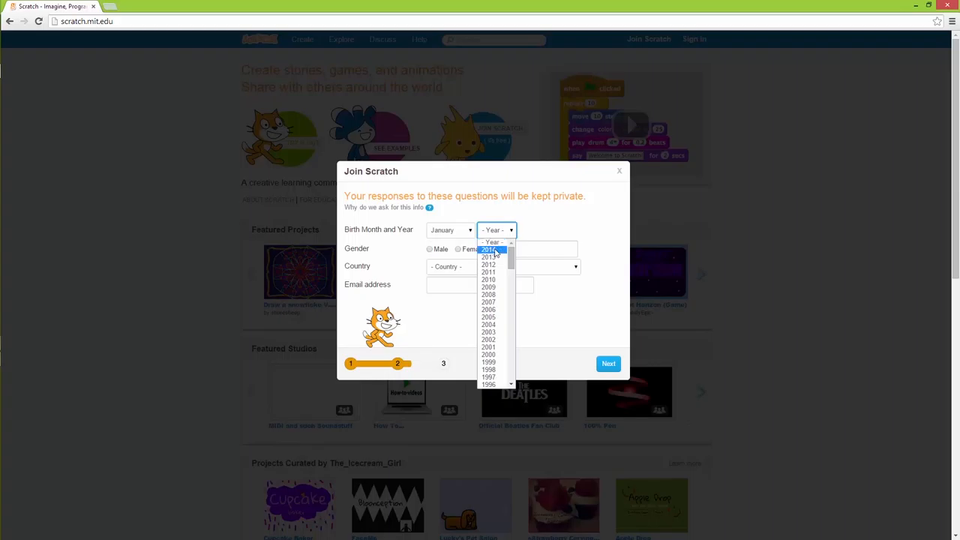
left_click(489, 249)
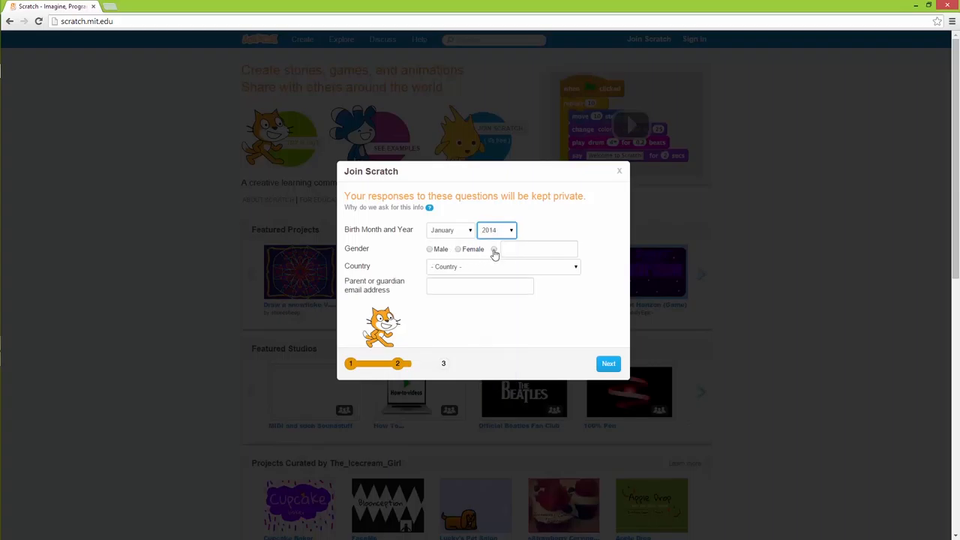
left_click(493, 249)
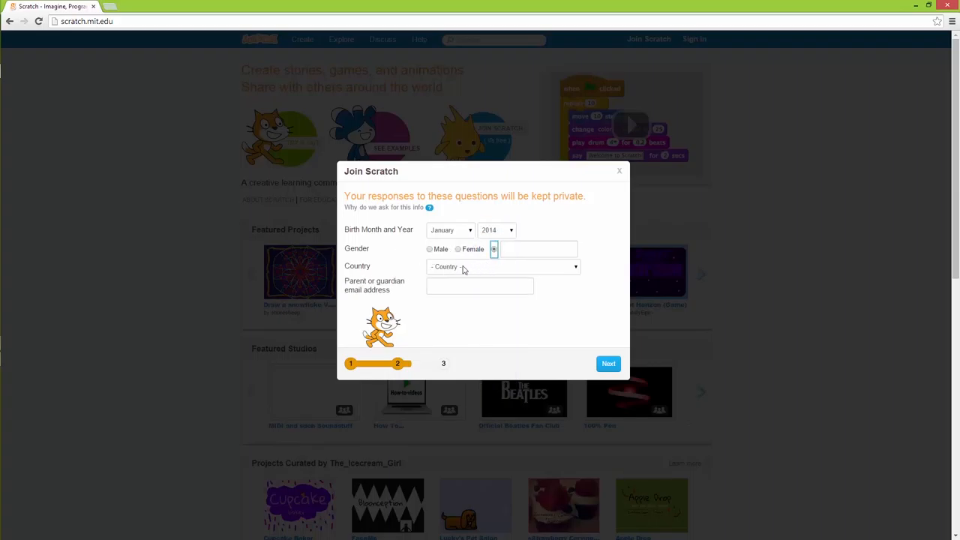
left_click(501, 267)
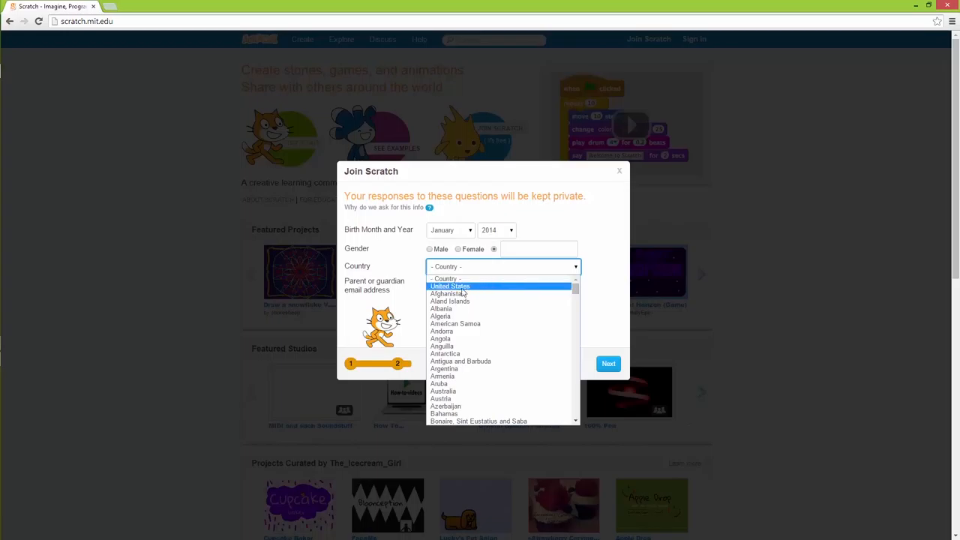
left_click(450, 287)
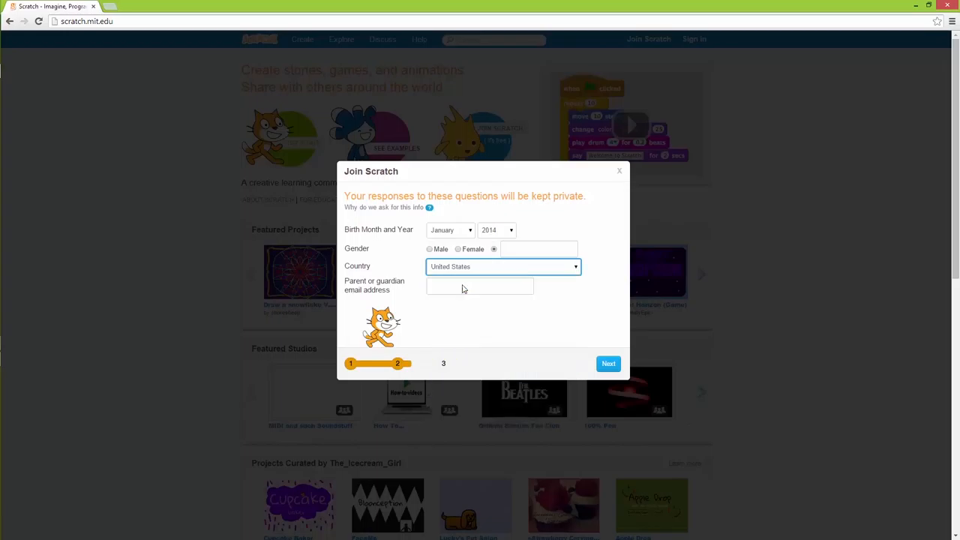
- Enter the parent email, create the account and land logged in on the home page
left_click(480, 287)
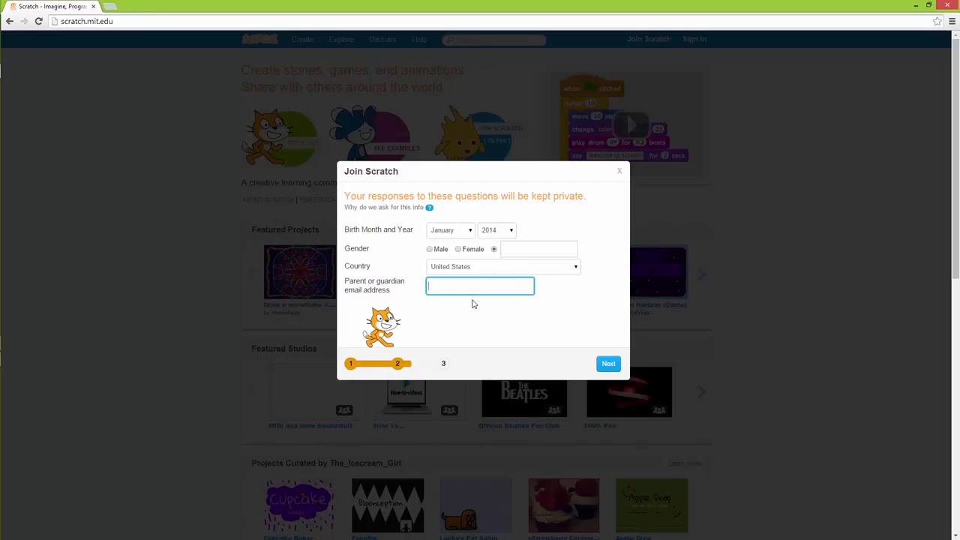
type("parent@parent.com")
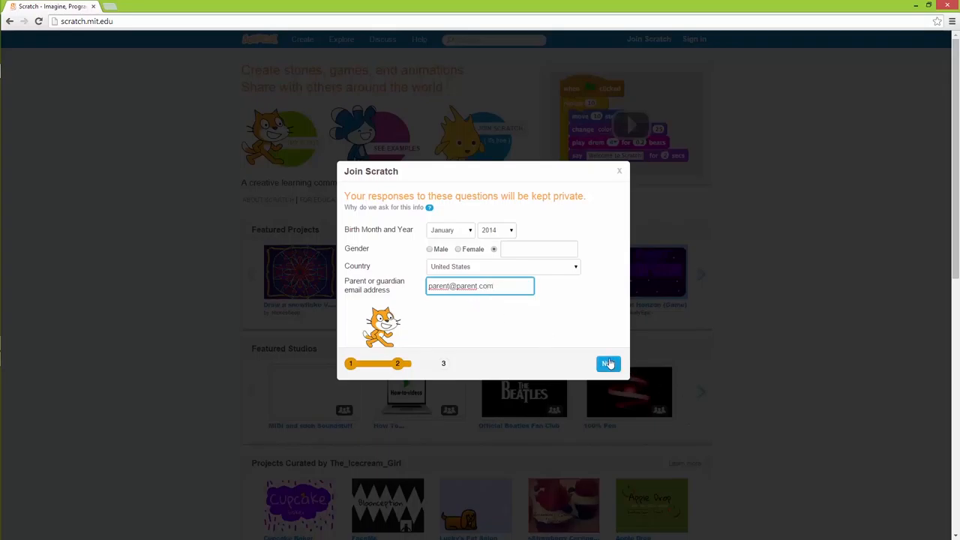
left_click(609, 364)
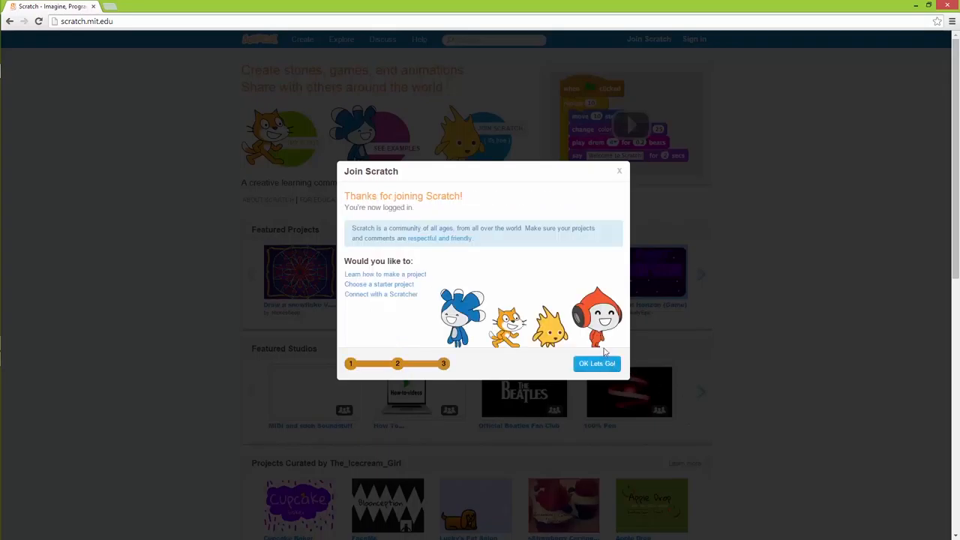
mouse_move(597, 364)
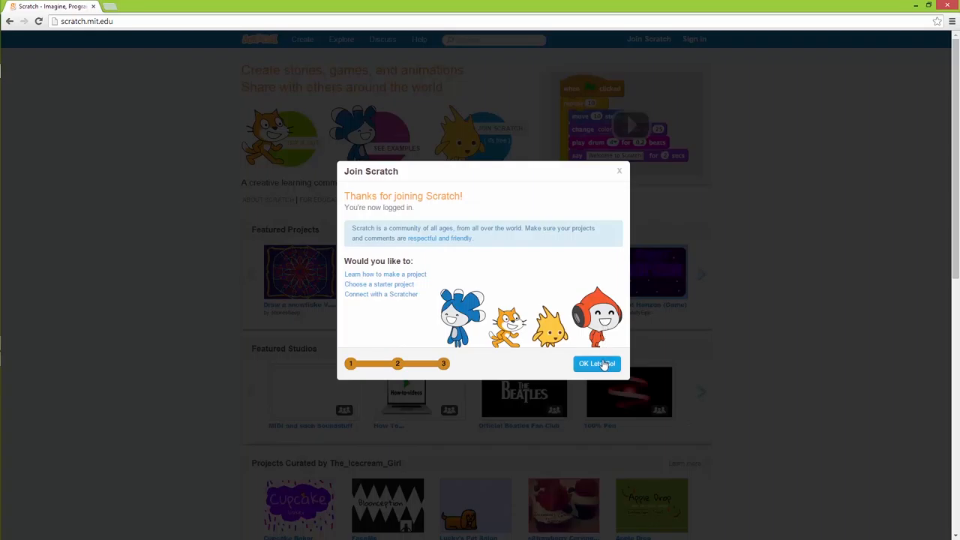
left_click(597, 365)
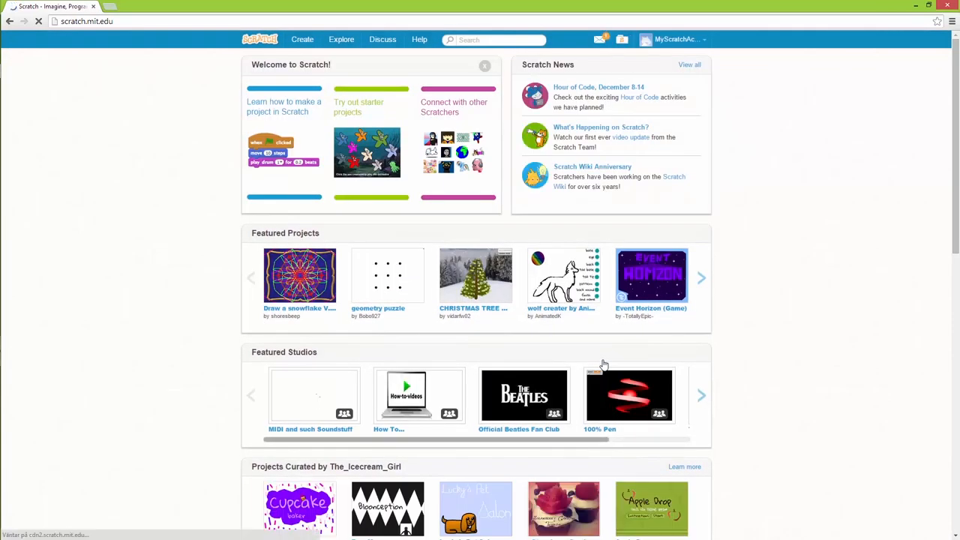